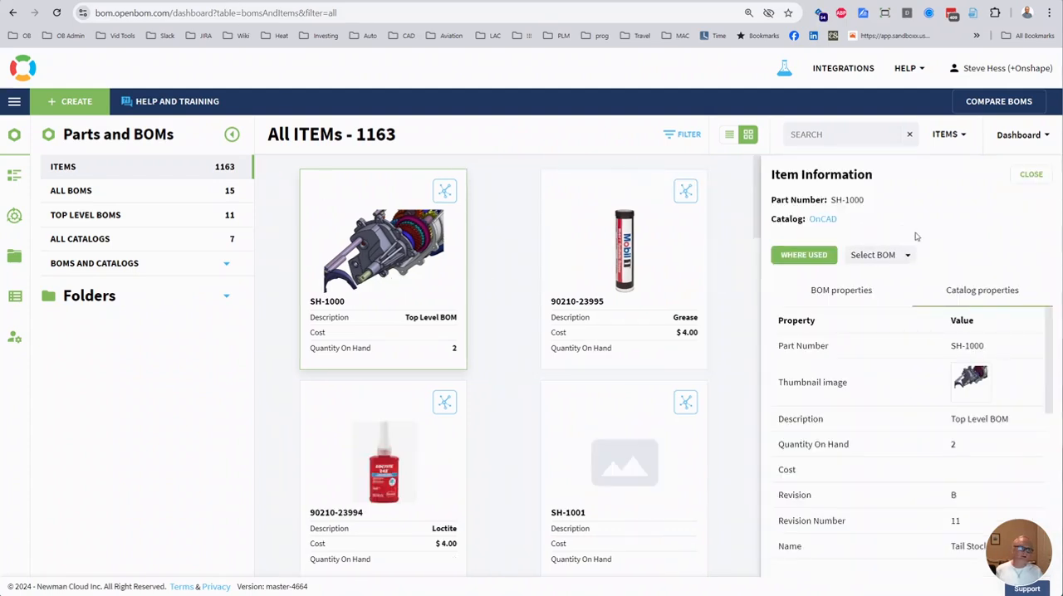
Step: Show the Select BOM list offering mBOM and BOM for item SH-1000
{"action": "left_click", "coordinate": [876, 255]}
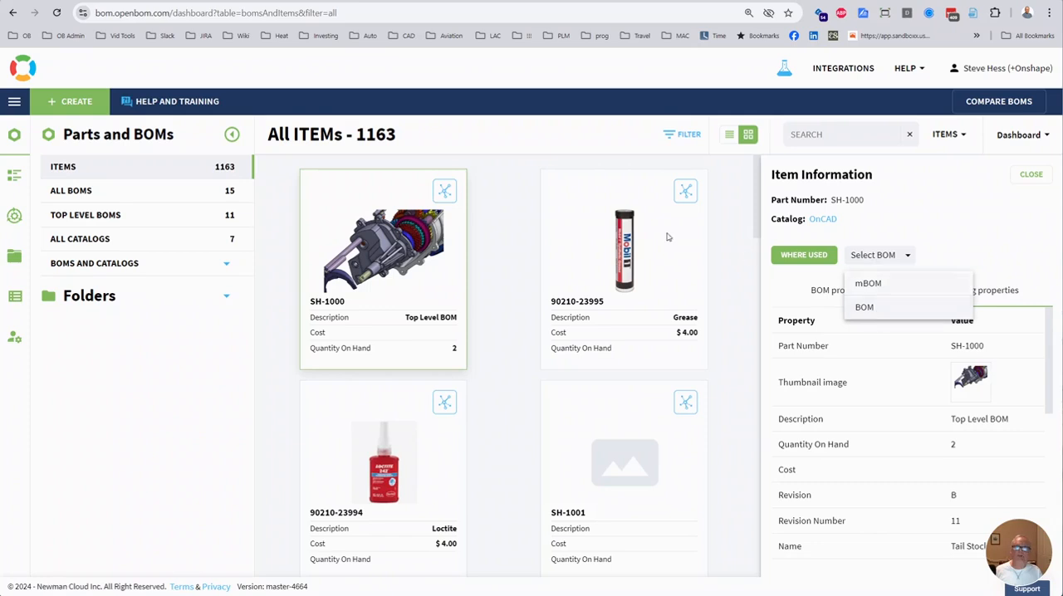
{"action": "left_click", "coordinate": [863, 306]}
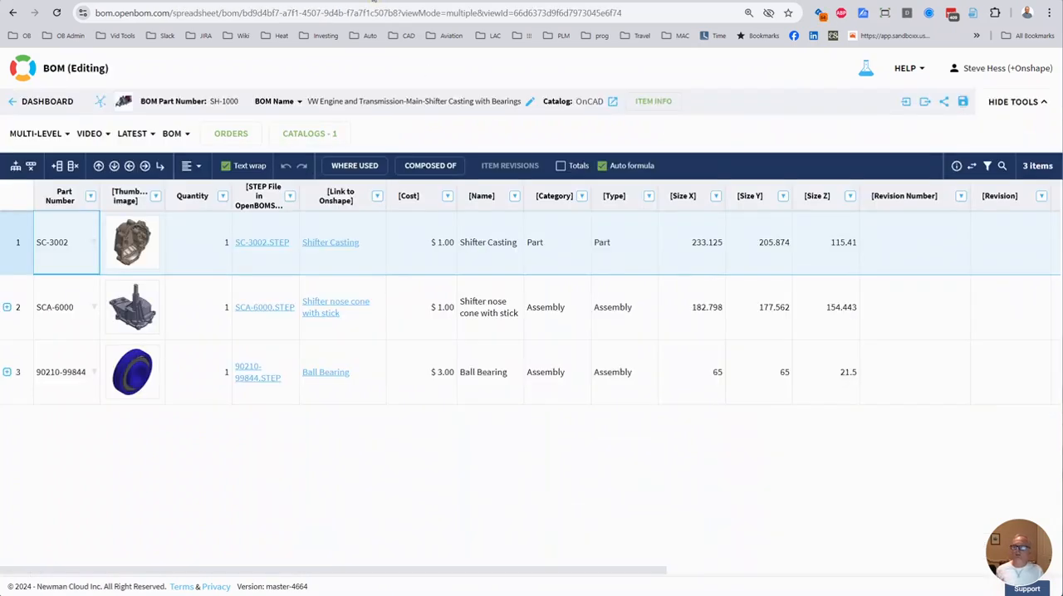
{"action": "mouse_move", "coordinate": [386, 70]}
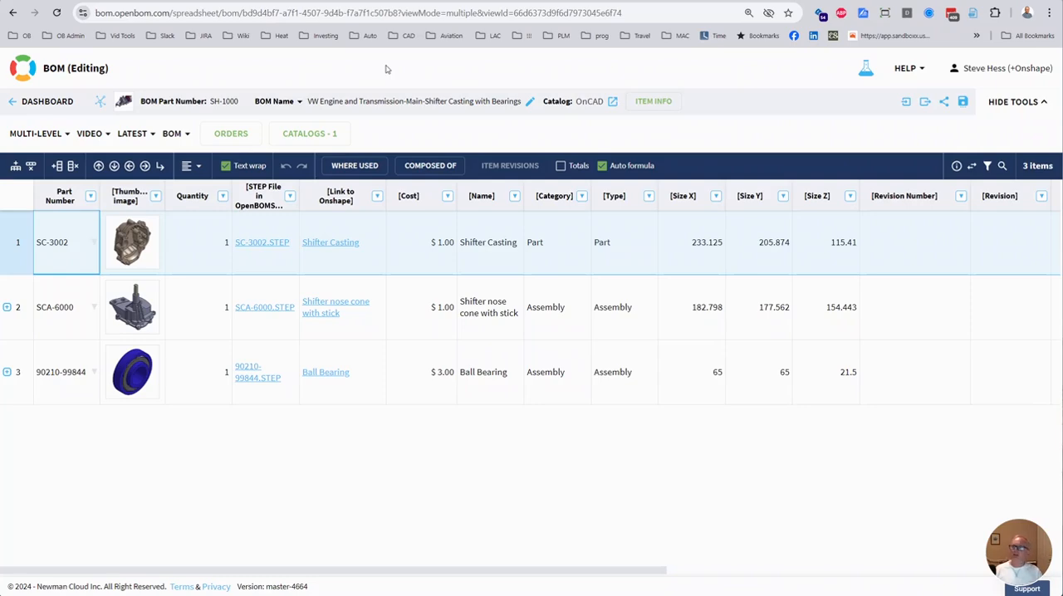
{"action": "mouse_move", "coordinate": [213, 199]}
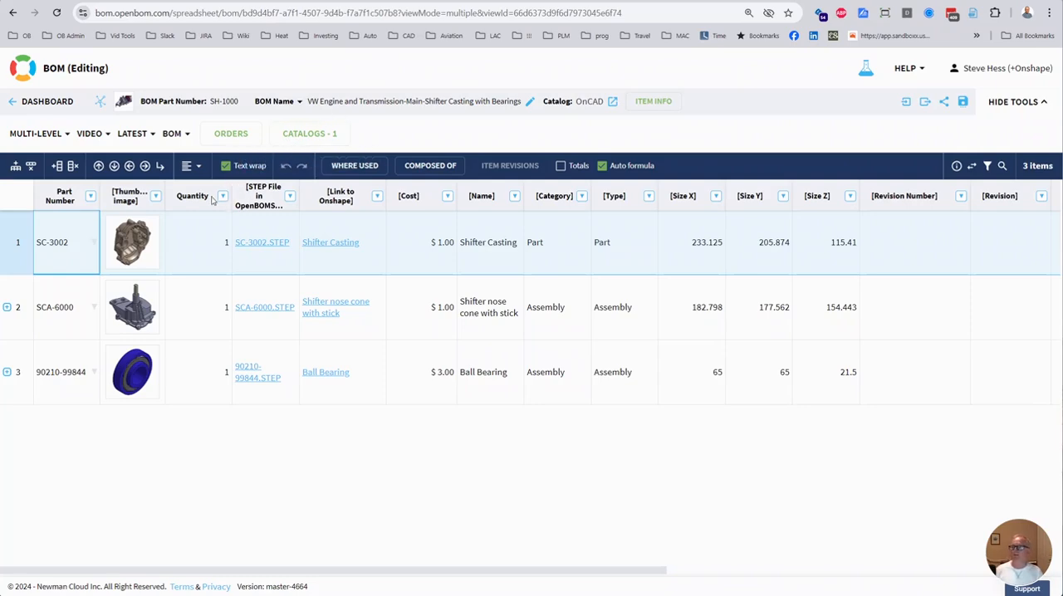
{"action": "mouse_move", "coordinate": [131, 242]}
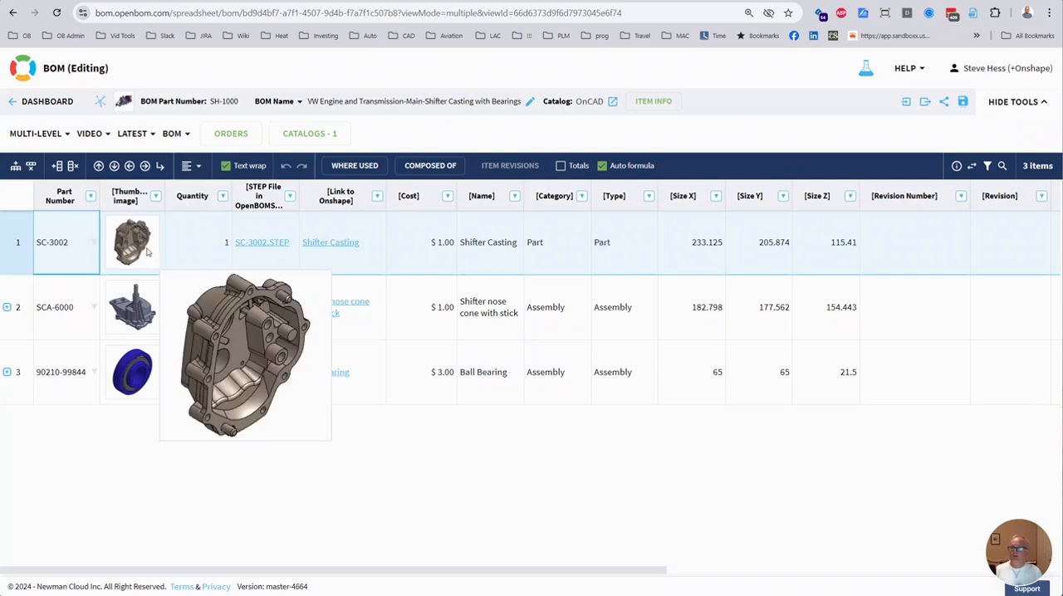
{"action": "mouse_move", "coordinate": [15, 316]}
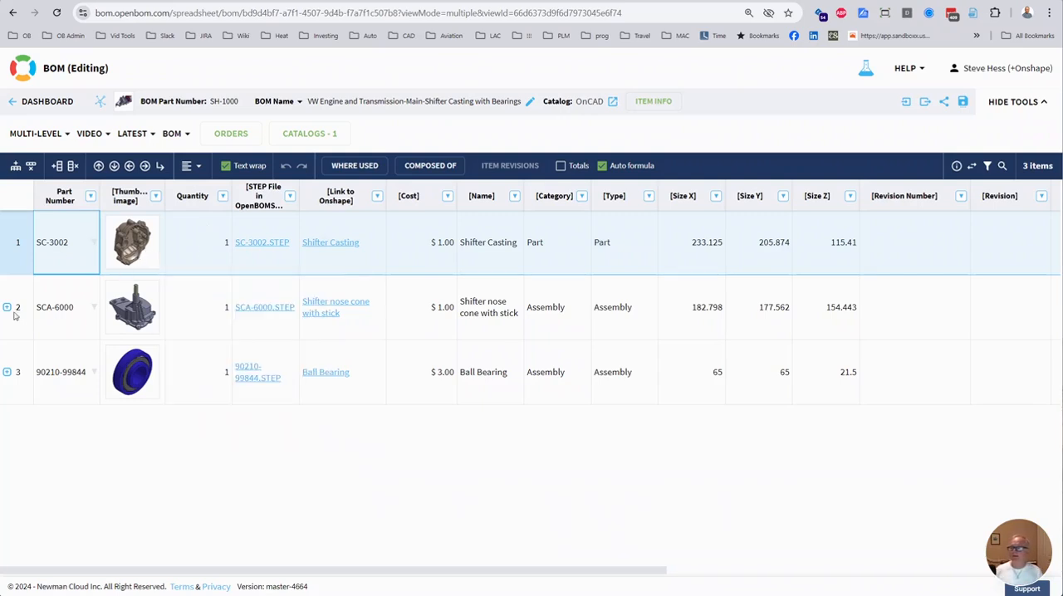
{"action": "left_click", "coordinate": [7, 307]}
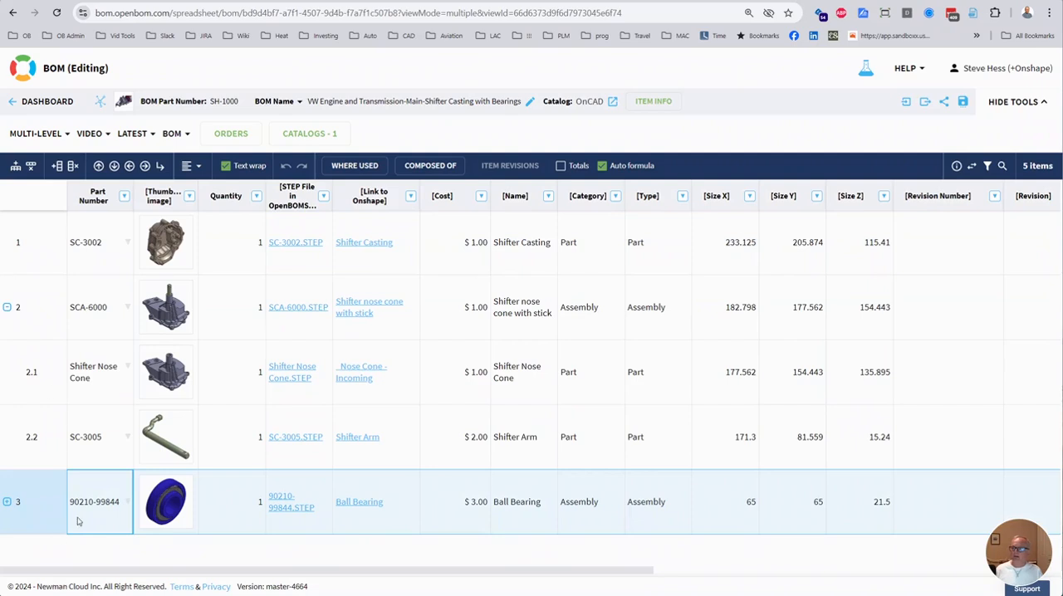
{"action": "mouse_move", "coordinate": [109, 413]}
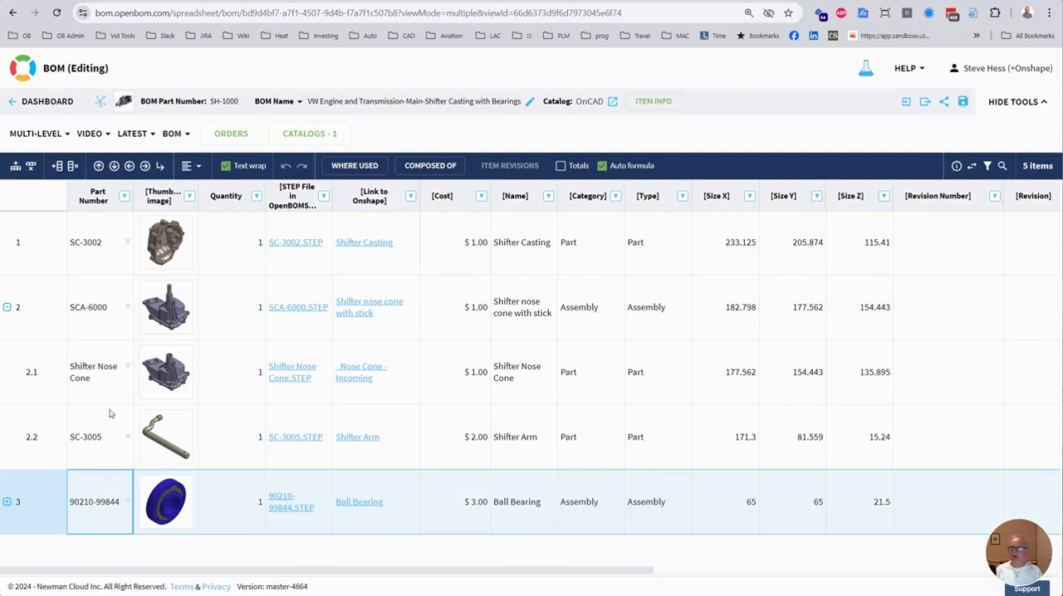
{"action": "mouse_move", "coordinate": [26, 309]}
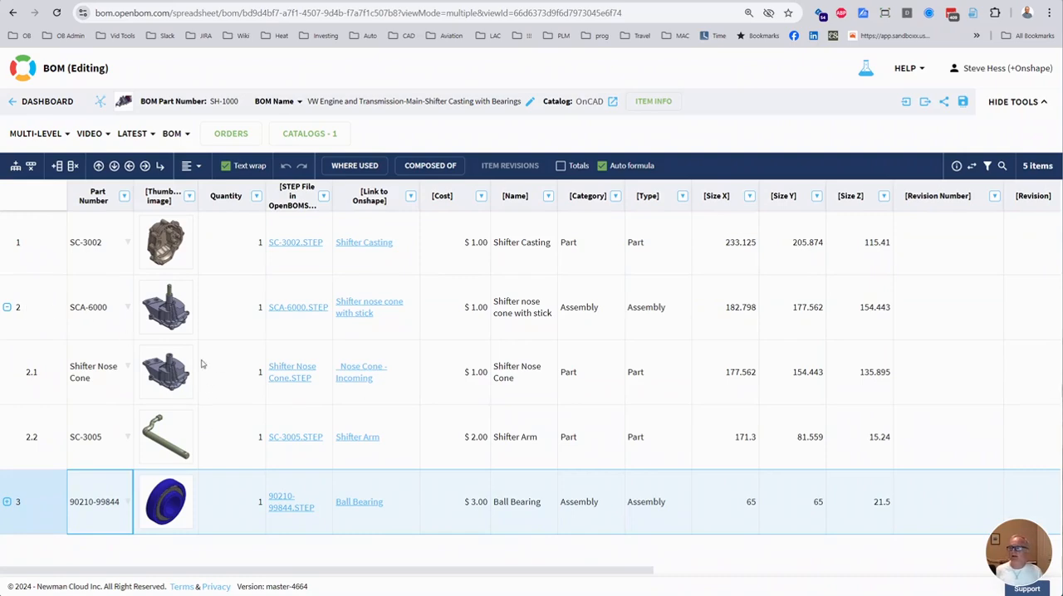
{"action": "mouse_move", "coordinate": [166, 305]}
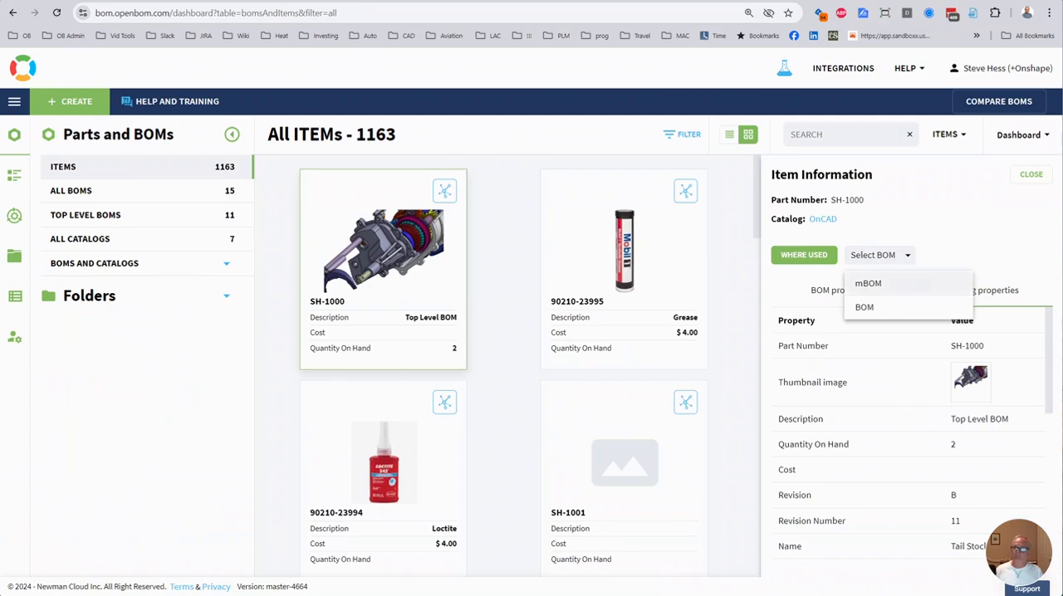
{"action": "mouse_move", "coordinate": [332, 101]}
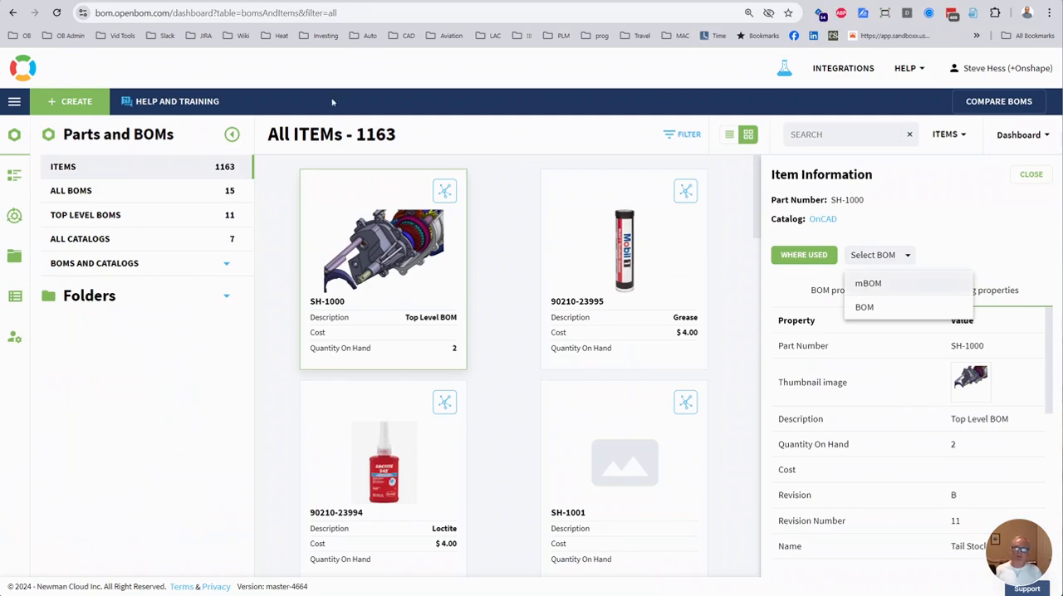
{"action": "mouse_move", "coordinate": [890, 283]}
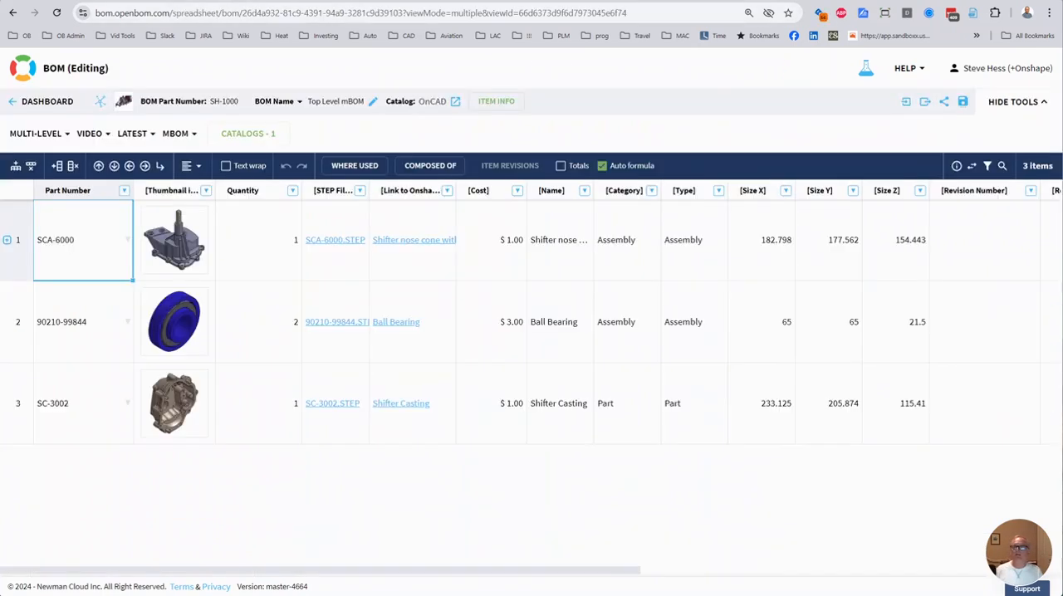
{"action": "mouse_move", "coordinate": [618, 66]}
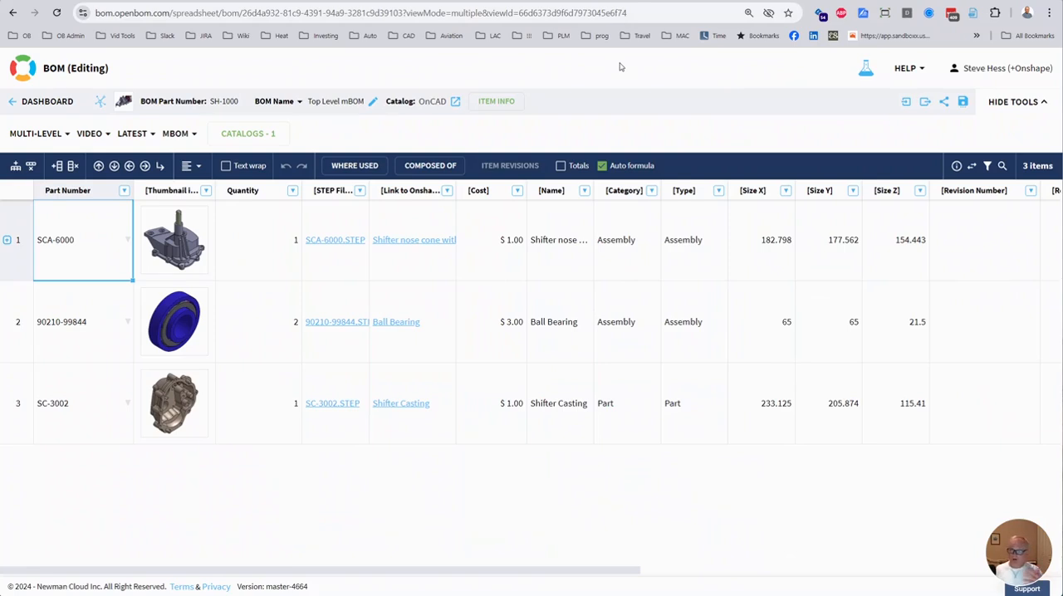
{"action": "mouse_move", "coordinate": [538, 67]}
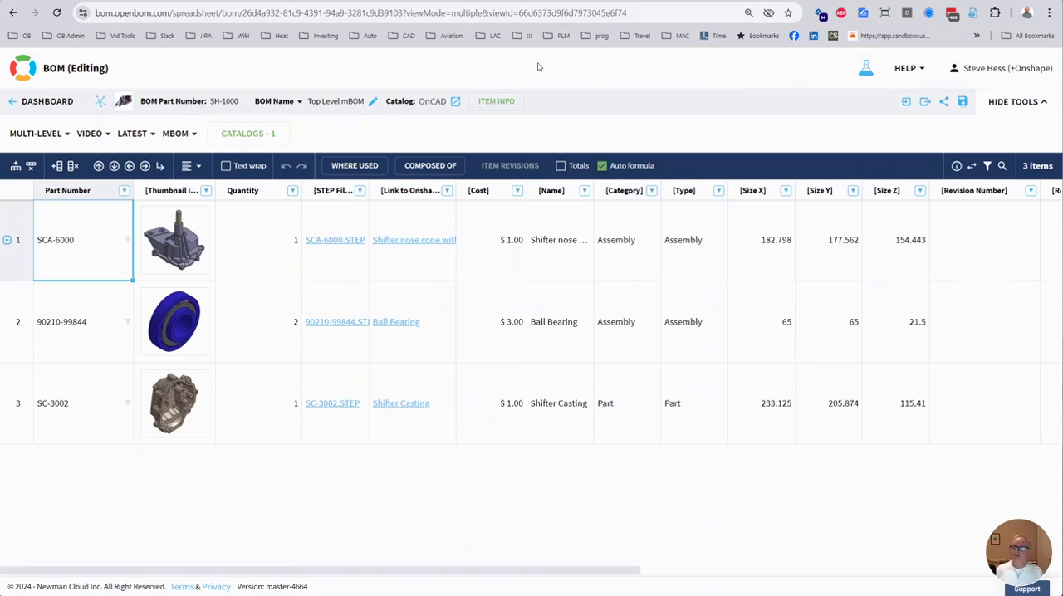
Step: Launch BOM Compare from the SH-1000 BOM as the left part number
{"action": "left_click", "coordinate": [74, 322]}
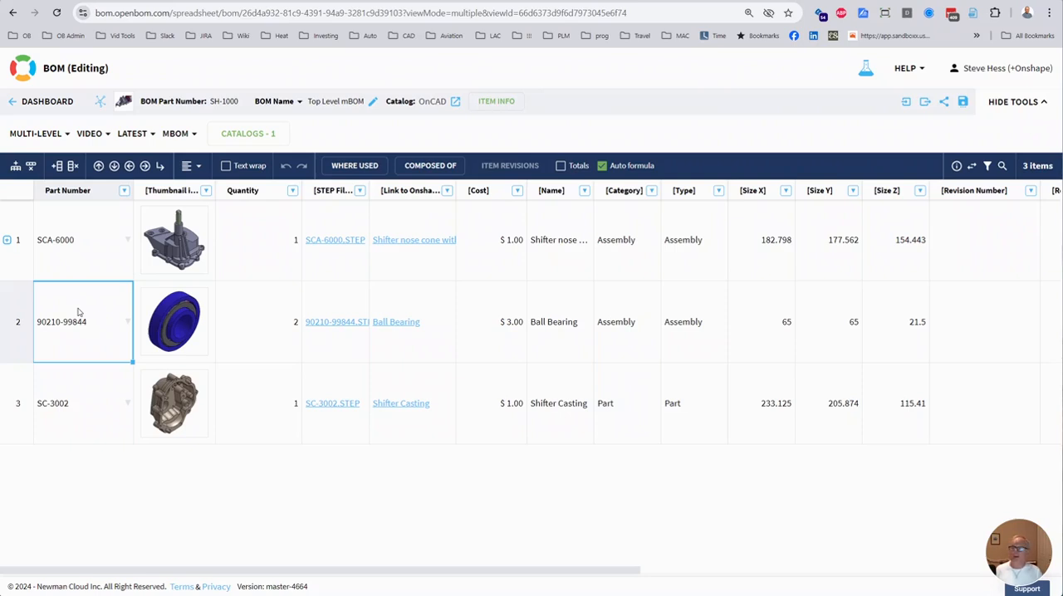
{"action": "mouse_move", "coordinate": [66, 342]}
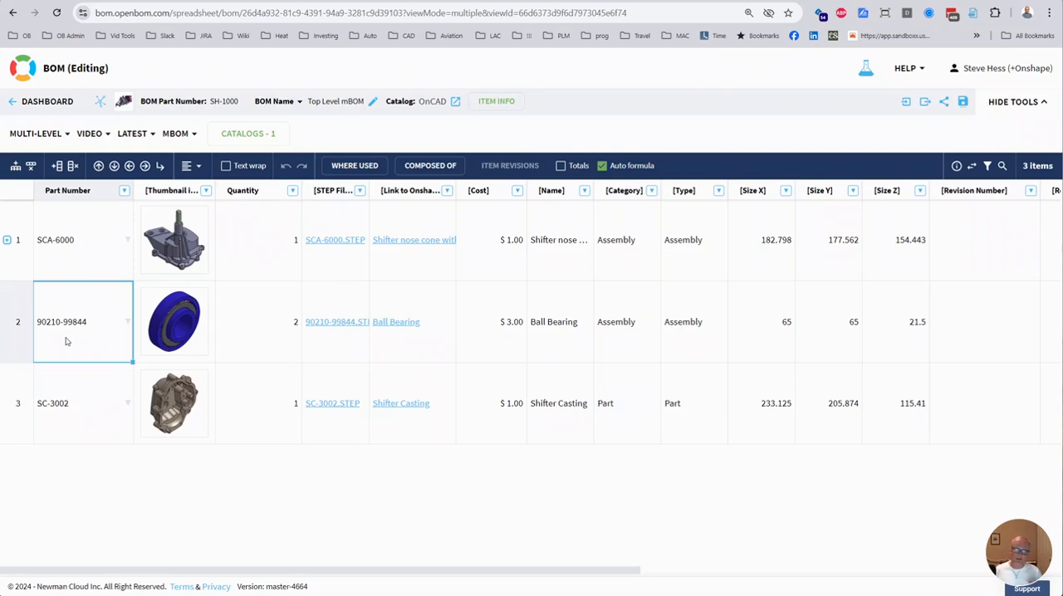
{"action": "mouse_move", "coordinate": [175, 322]}
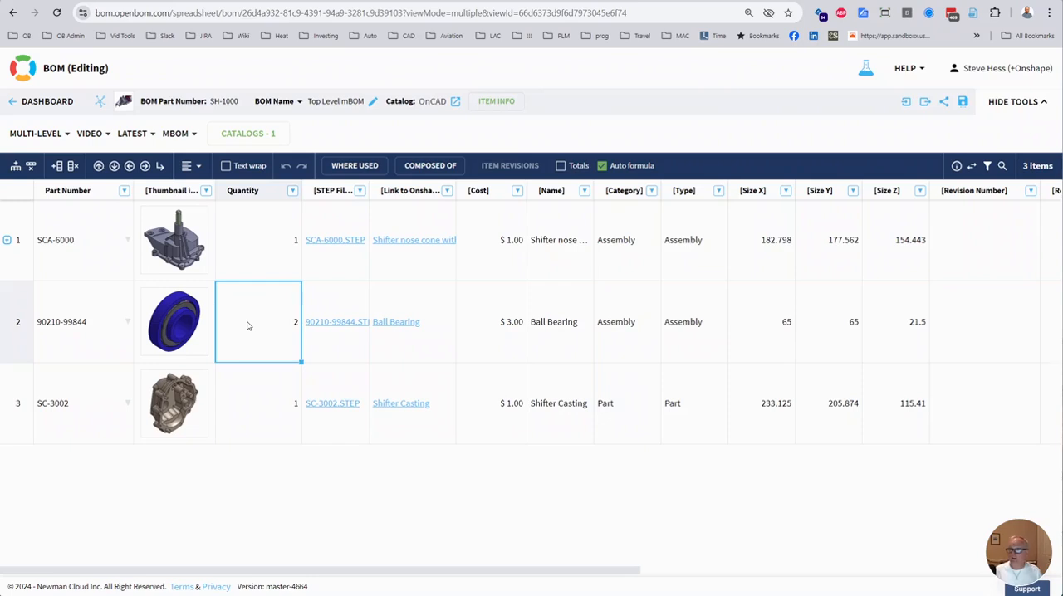
{"action": "mouse_move", "coordinate": [279, 311]}
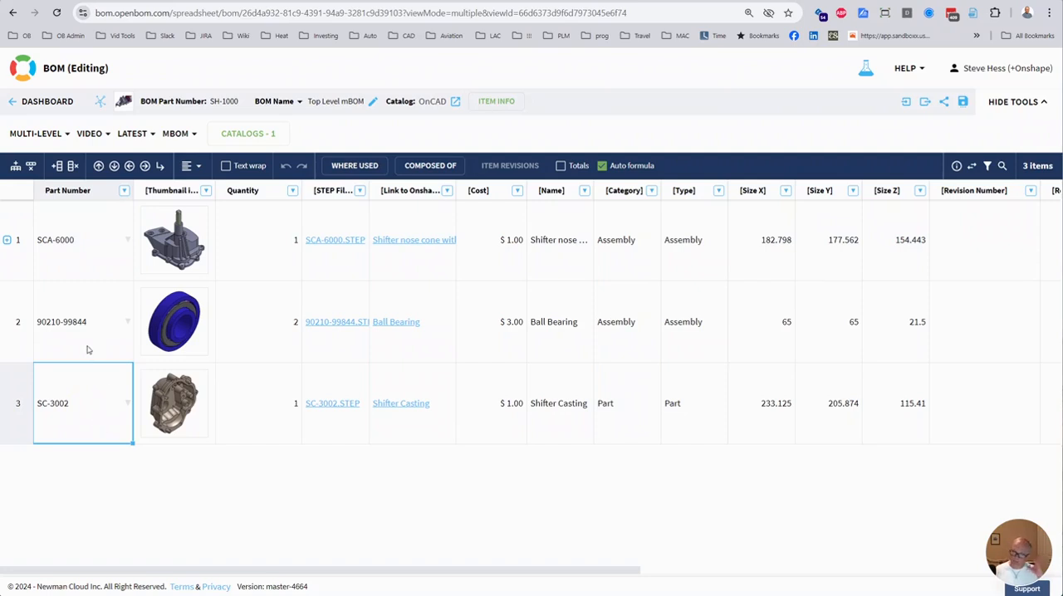
{"action": "mouse_move", "coordinate": [90, 356]}
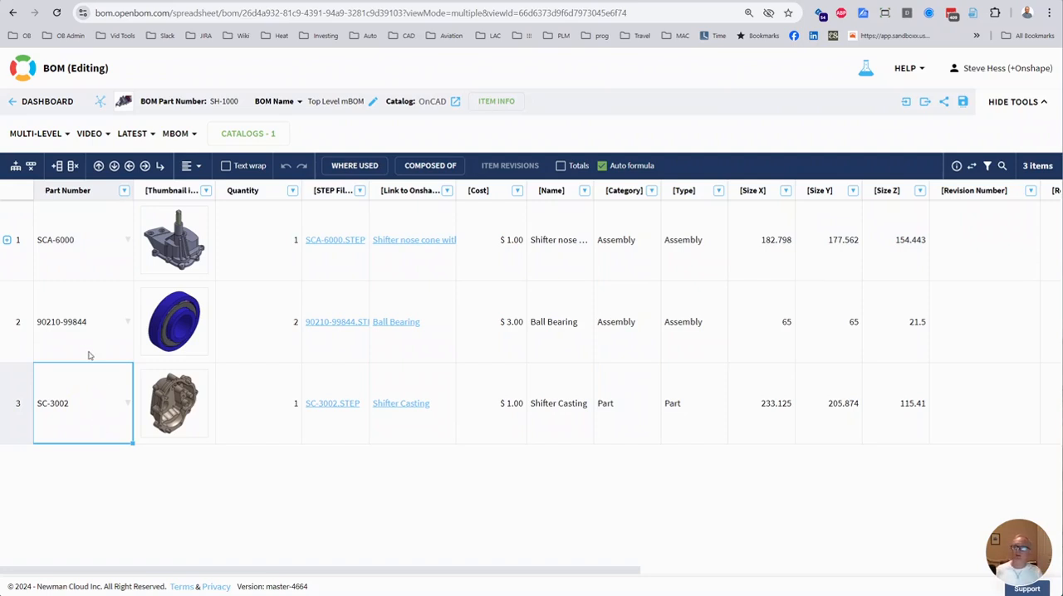
{"action": "mouse_move", "coordinate": [564, 70]}
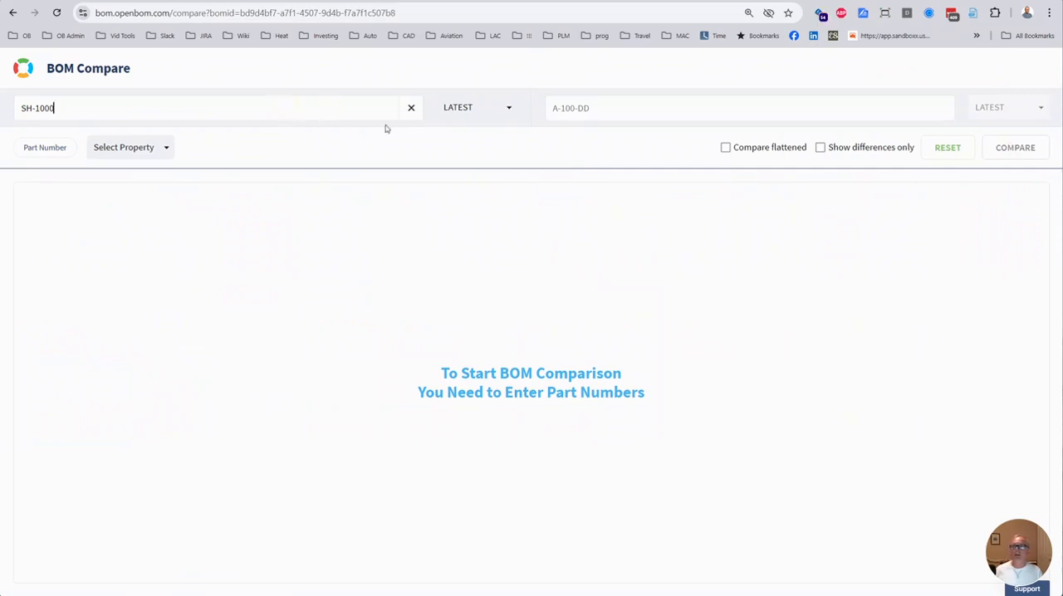
Step: Choose SH-1000 [mBOM] as the right part number and run the comparison
{"action": "left_click", "coordinate": [748, 108]}
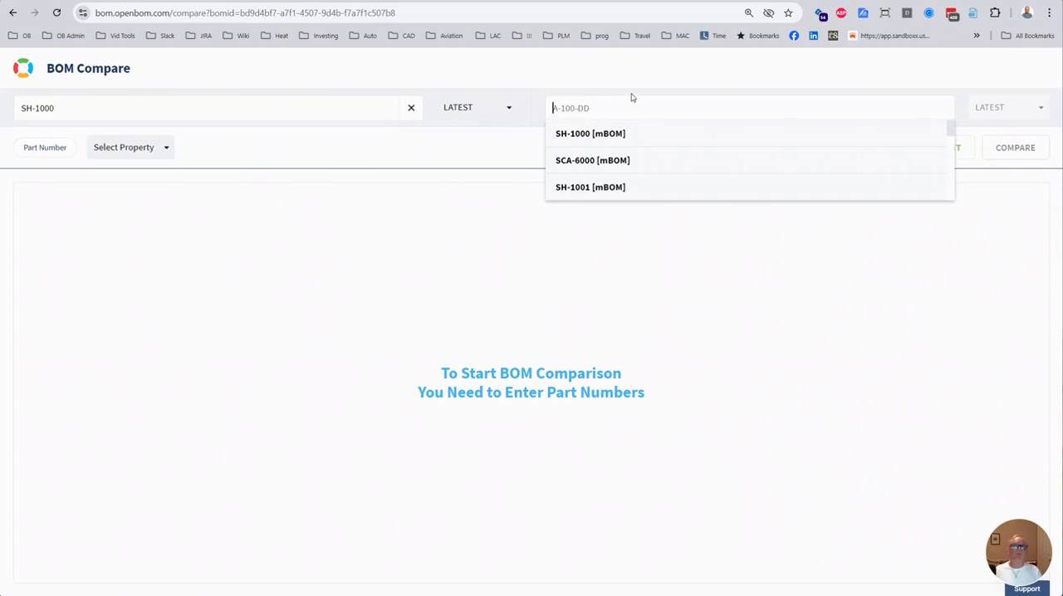
{"action": "left_click", "coordinate": [589, 133]}
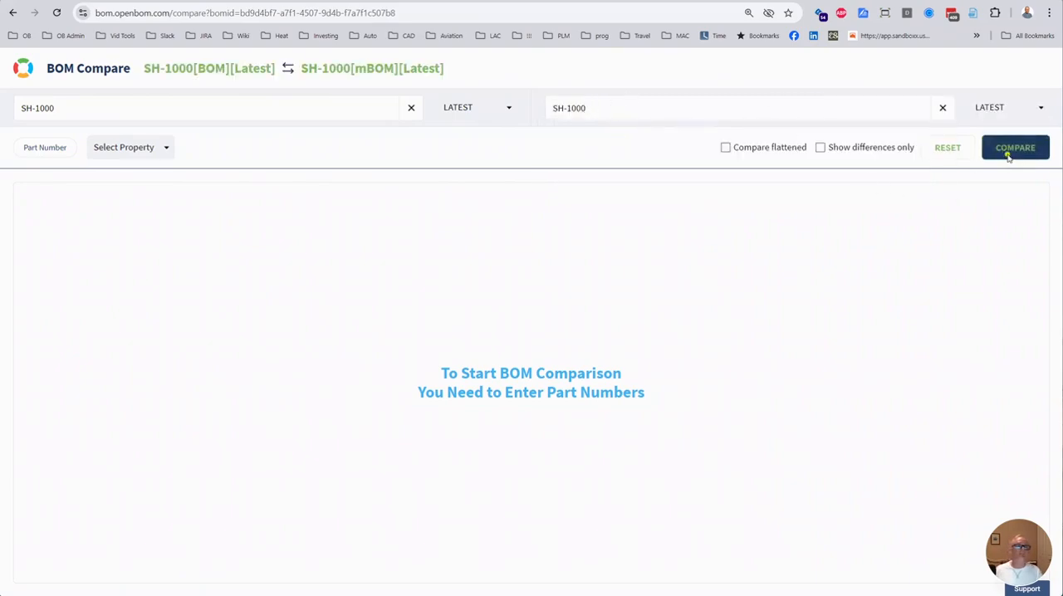
{"action": "left_click", "coordinate": [1015, 146]}
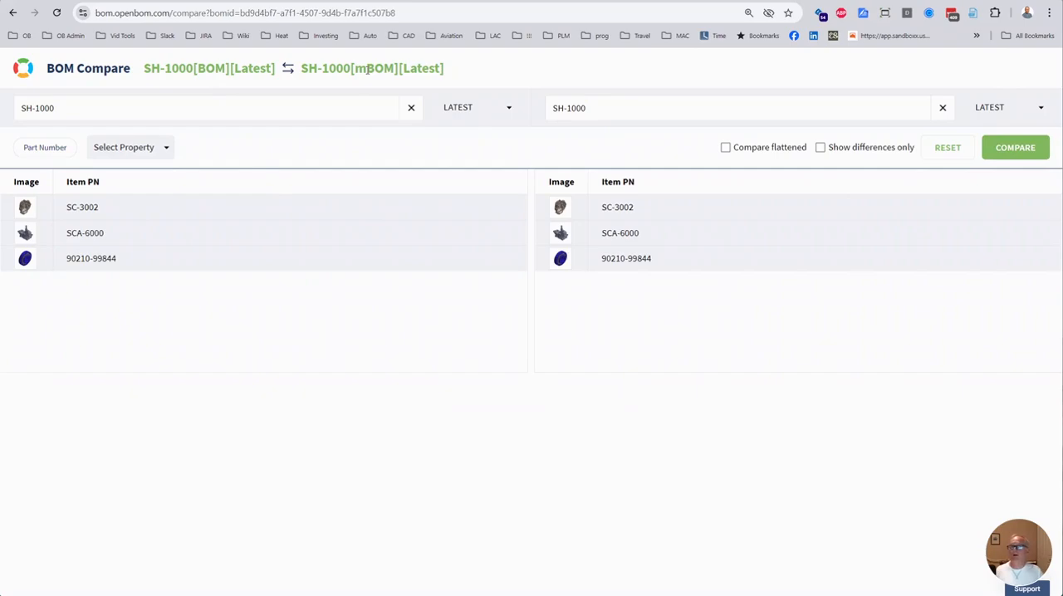
{"action": "mouse_move", "coordinate": [357, 140]}
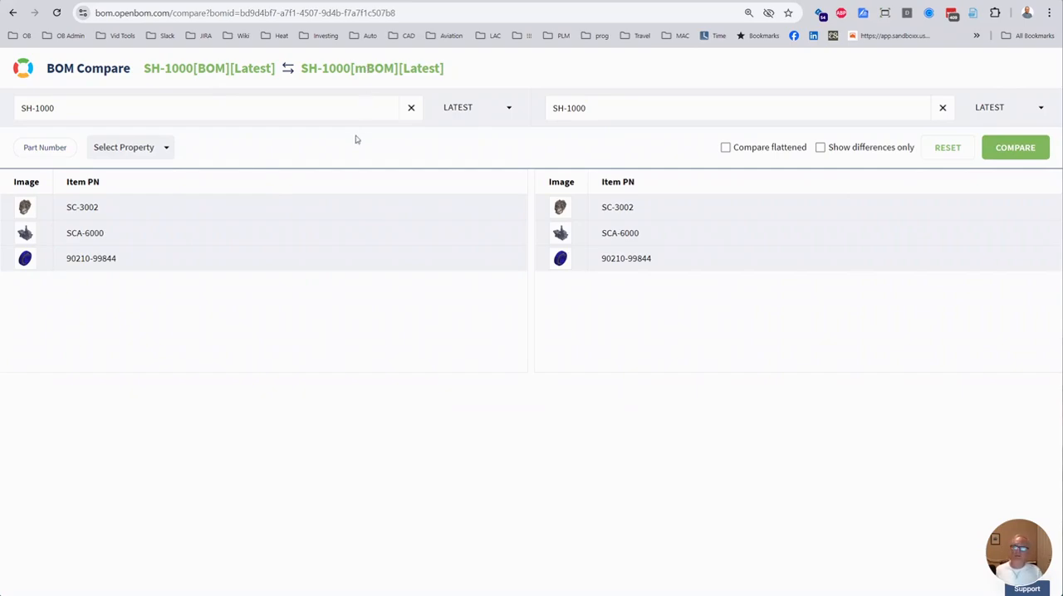
{"action": "mouse_move", "coordinate": [189, 220]}
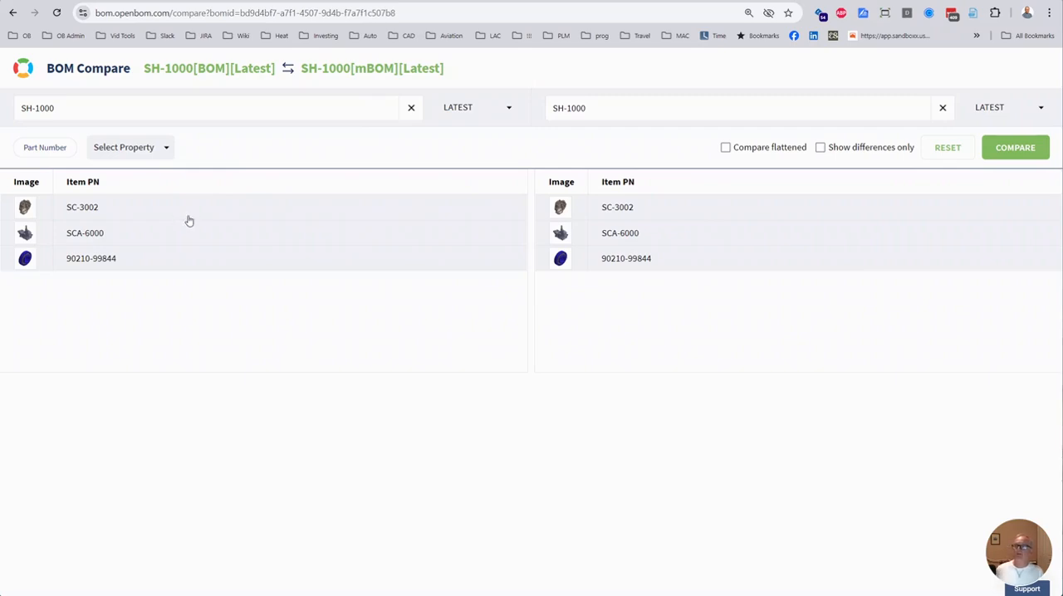
{"action": "mouse_move", "coordinate": [306, 243]}
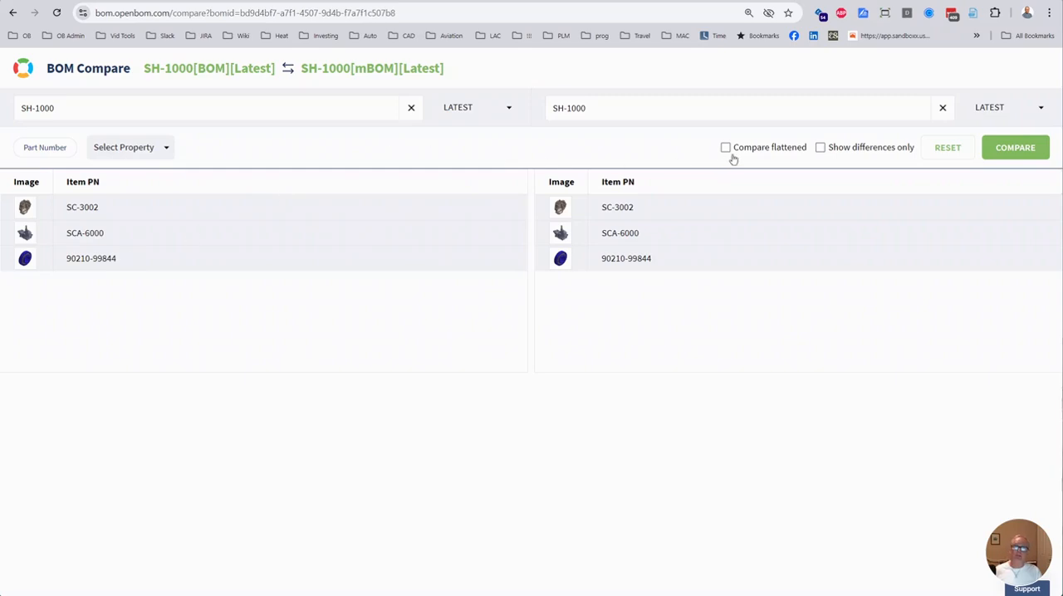
{"action": "left_click", "coordinate": [724, 146]}
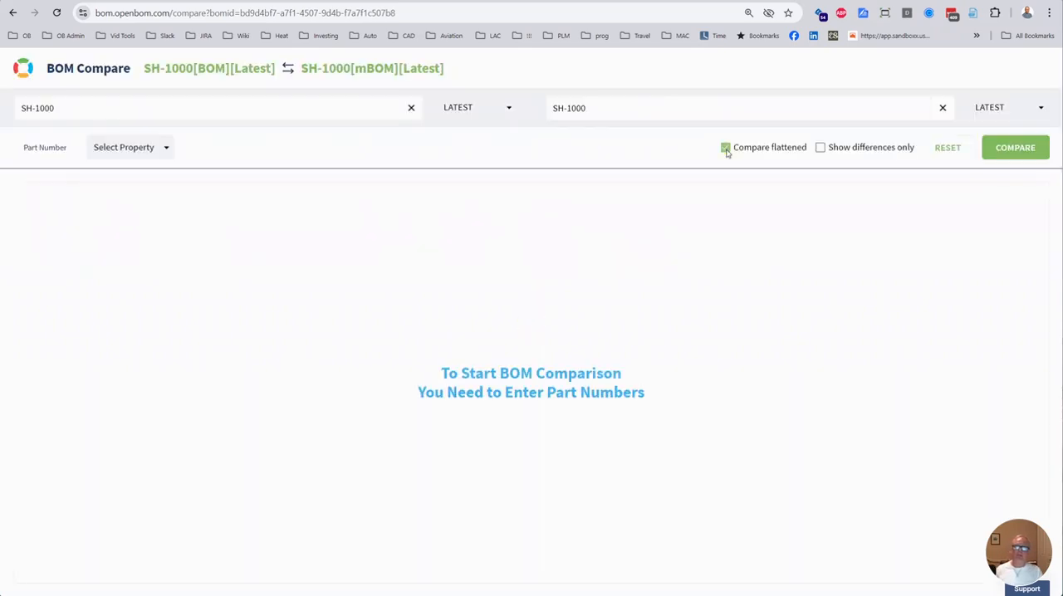
{"action": "left_click", "coordinate": [1014, 146]}
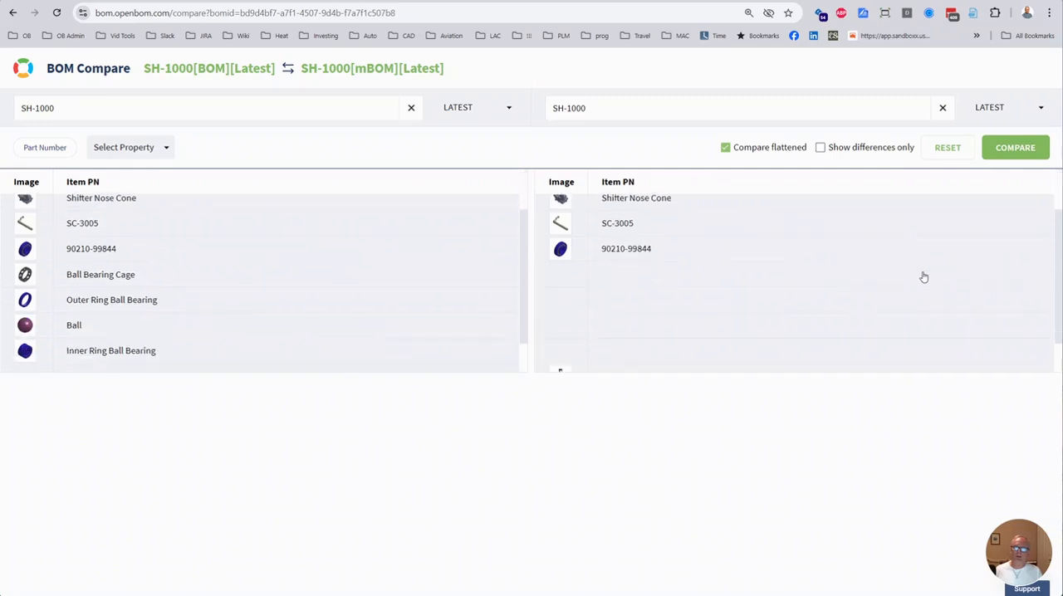
{"action": "scroll", "scroll_direction": "down", "scroll_amount": 3}
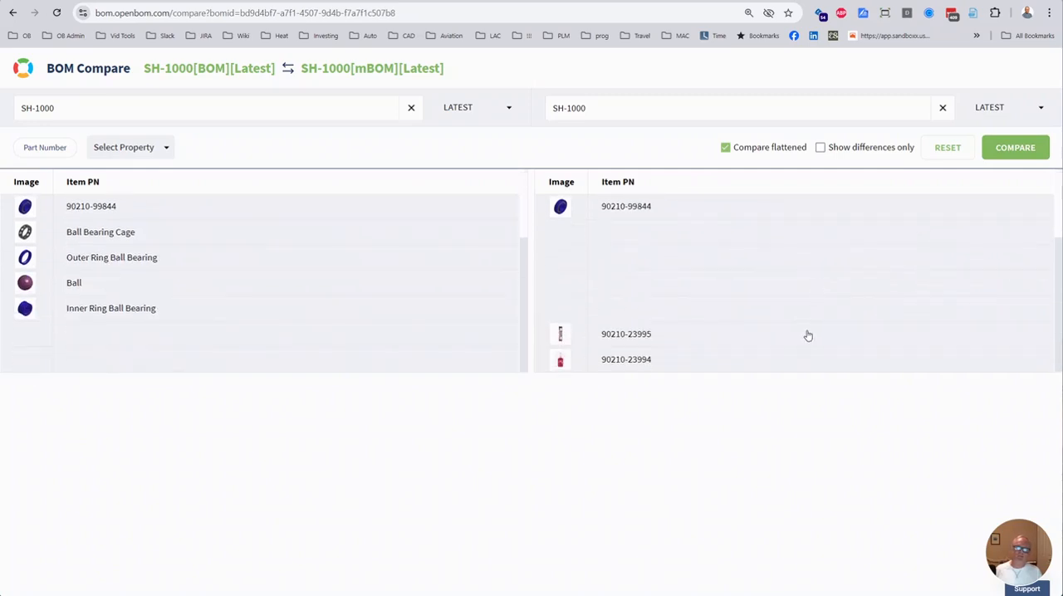
{"action": "mouse_move", "coordinate": [639, 358]}
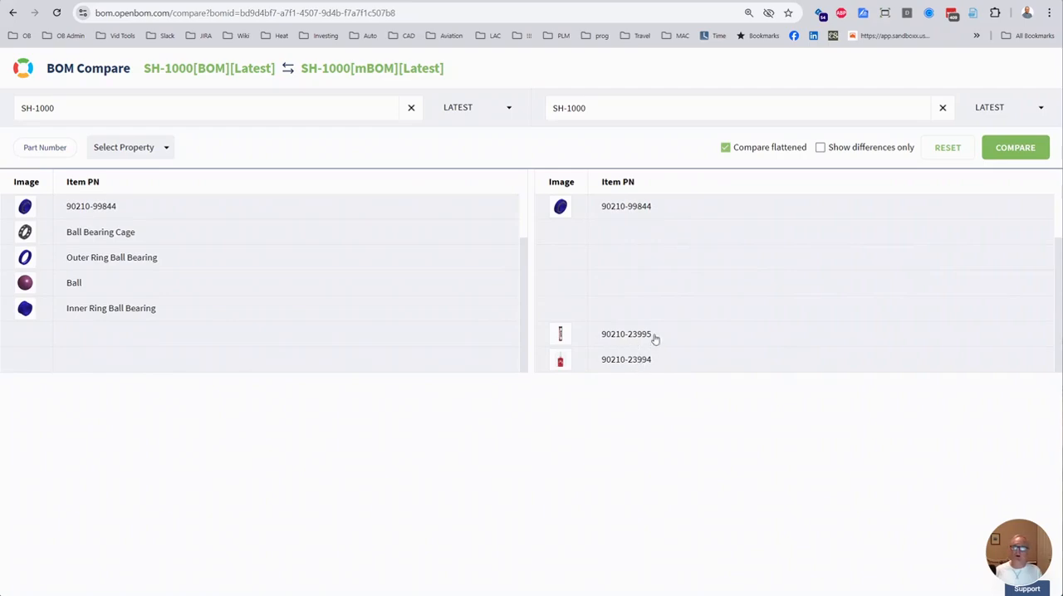
{"action": "mouse_move", "coordinate": [119, 375]}
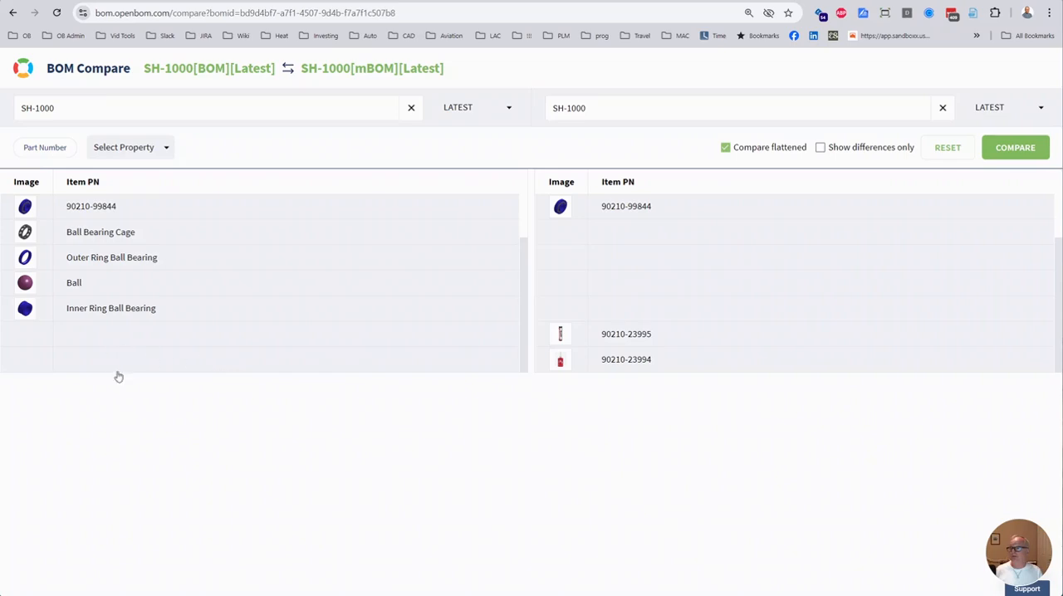
{"action": "scroll", "scroll_direction": "down", "scroll_amount": 3}
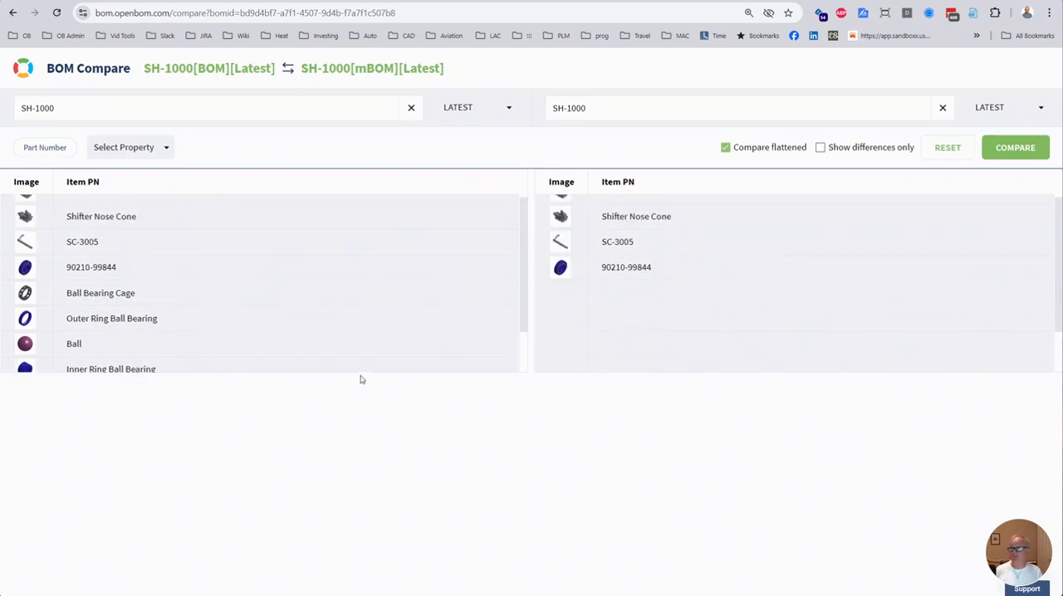
{"action": "scroll", "scroll_direction": "down", "scroll_amount": 3}
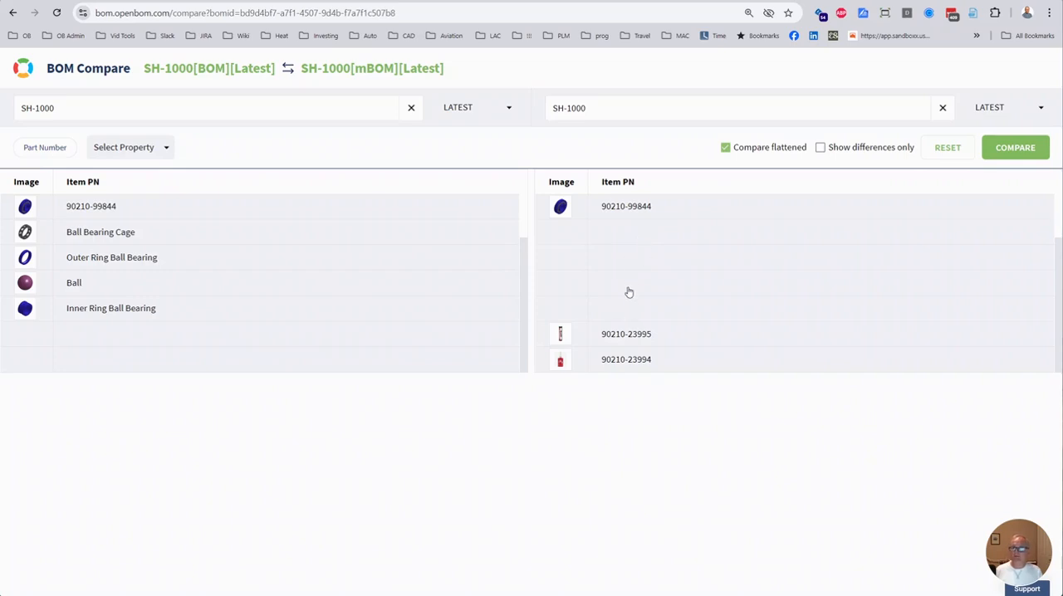
{"action": "left_click", "coordinate": [92, 267]}
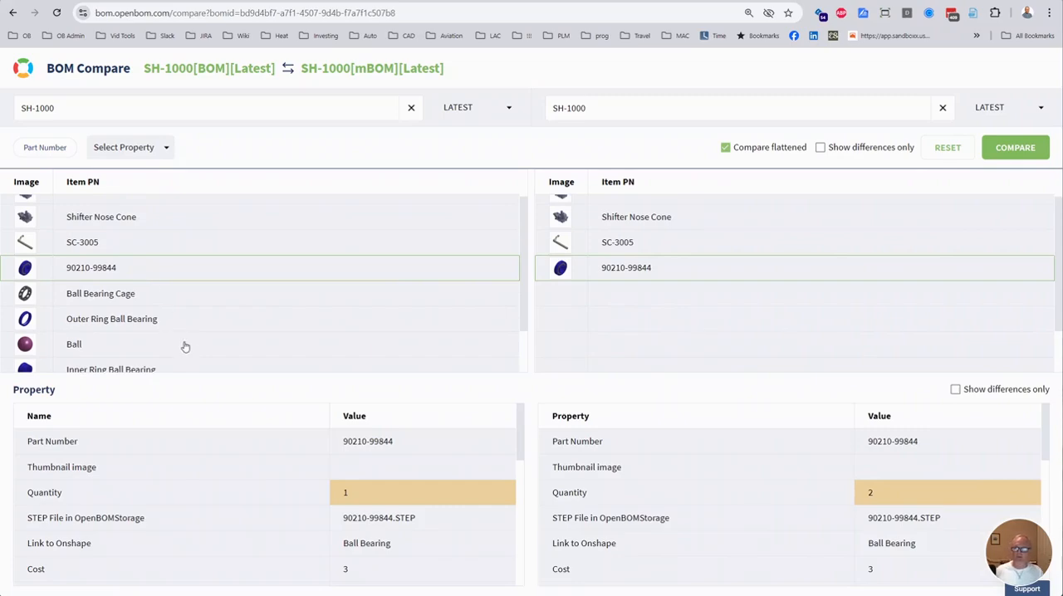
{"action": "mouse_move", "coordinate": [362, 494]}
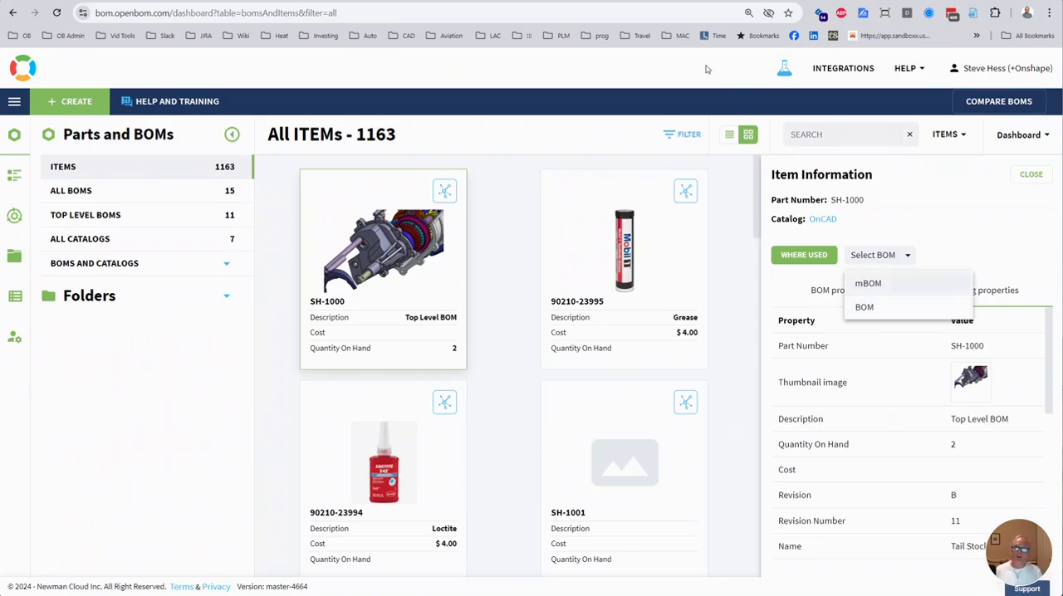
{"action": "left_click", "coordinate": [864, 305]}
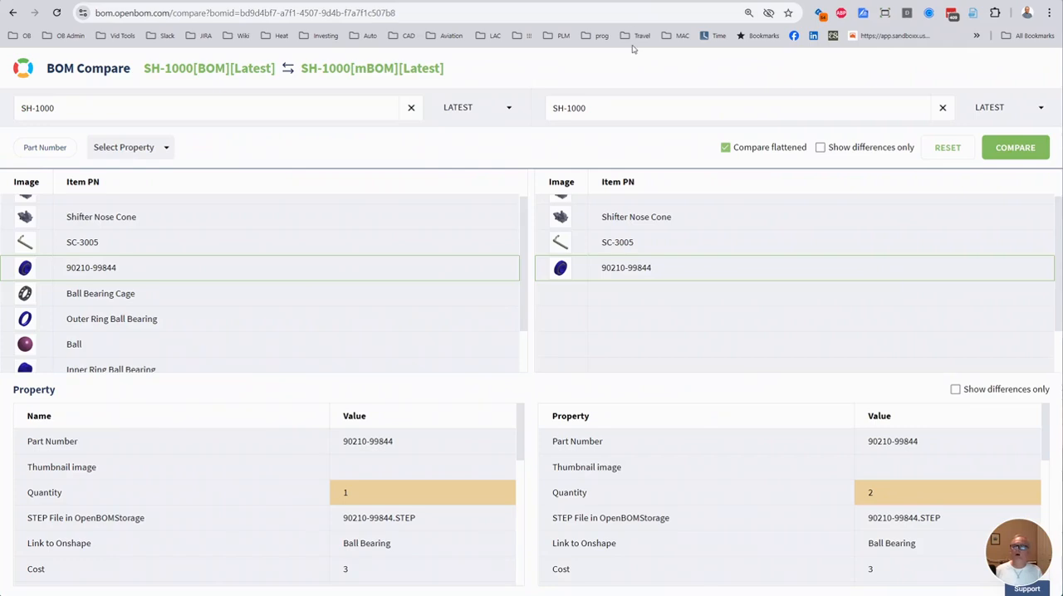